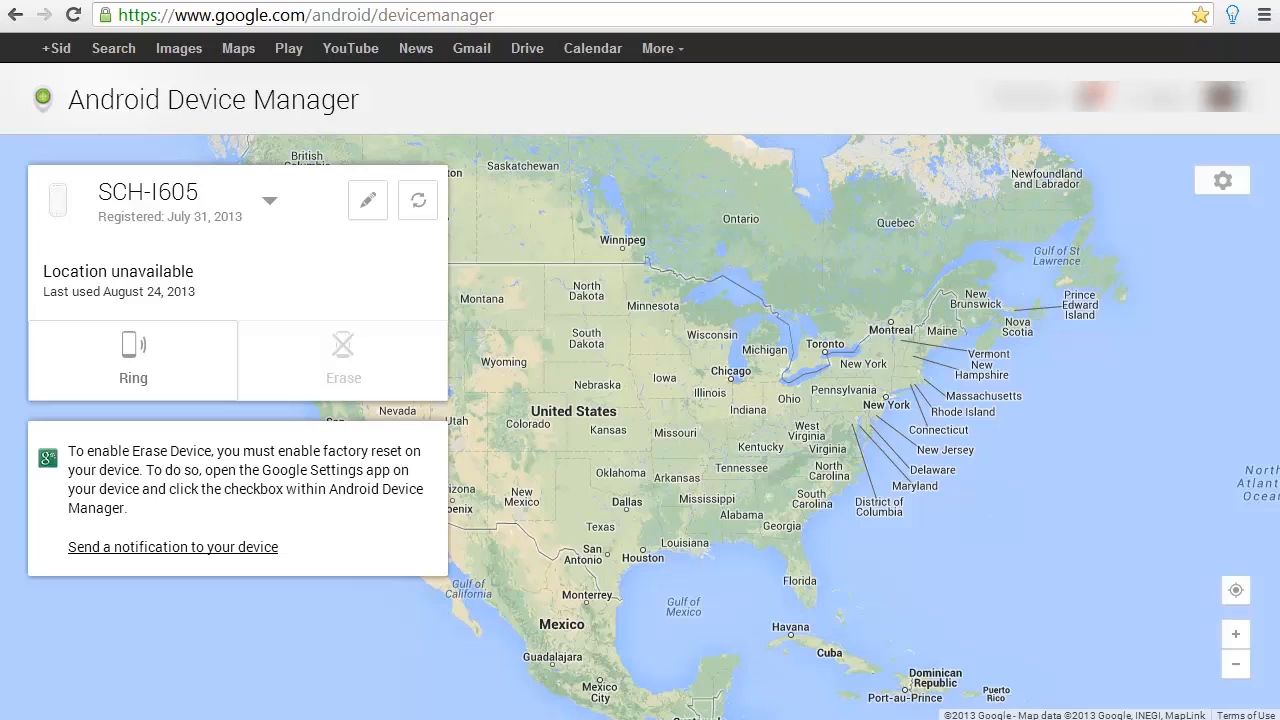
mouse_move(66, 379)
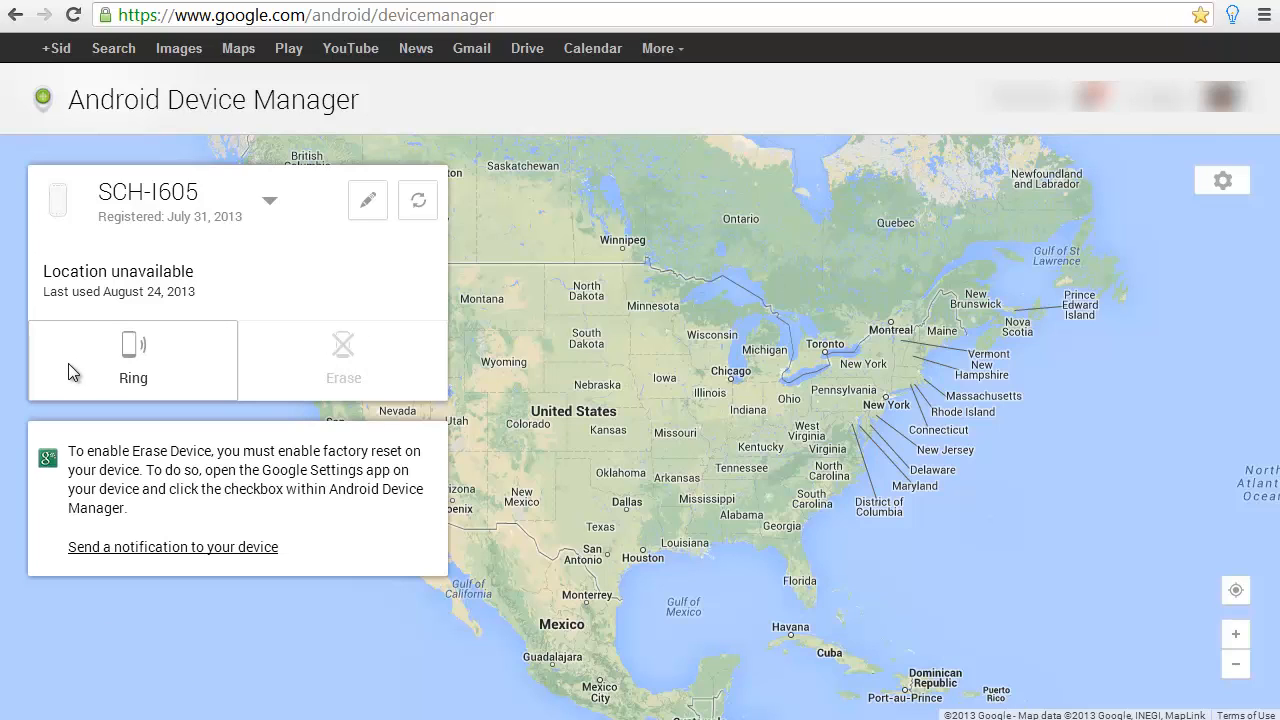
mouse_move(313, 368)
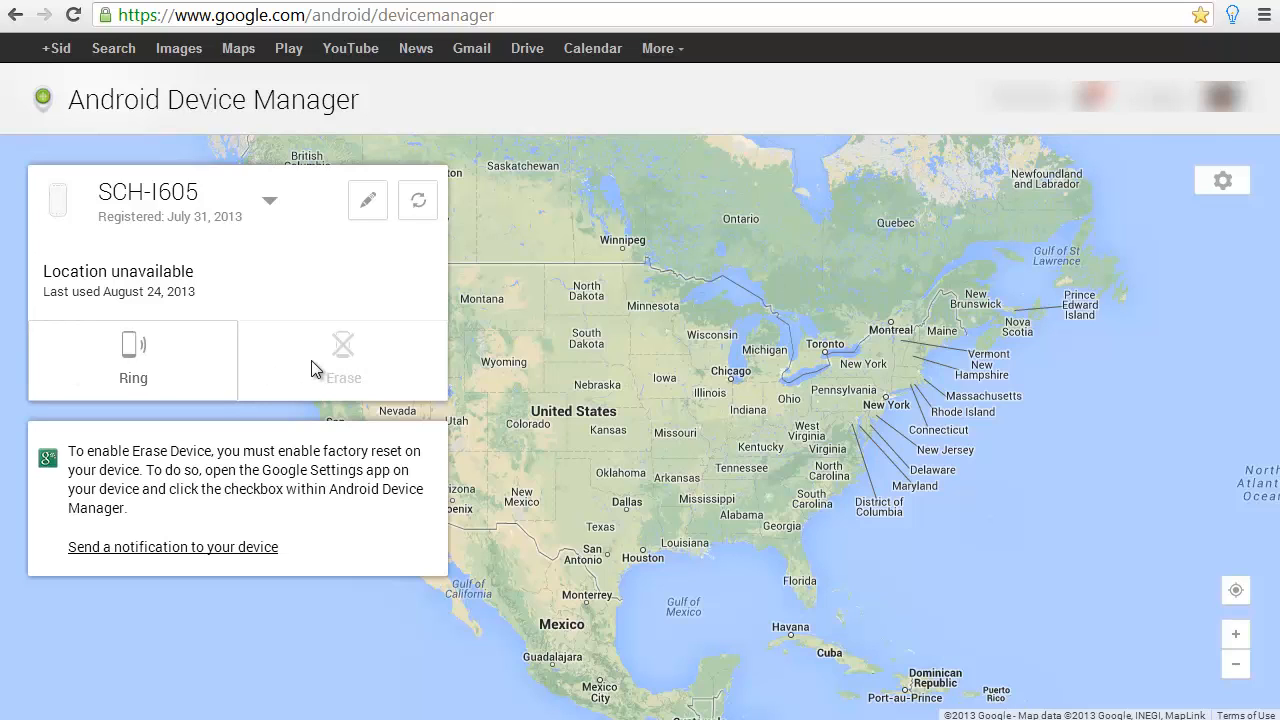
mouse_move(160, 290)
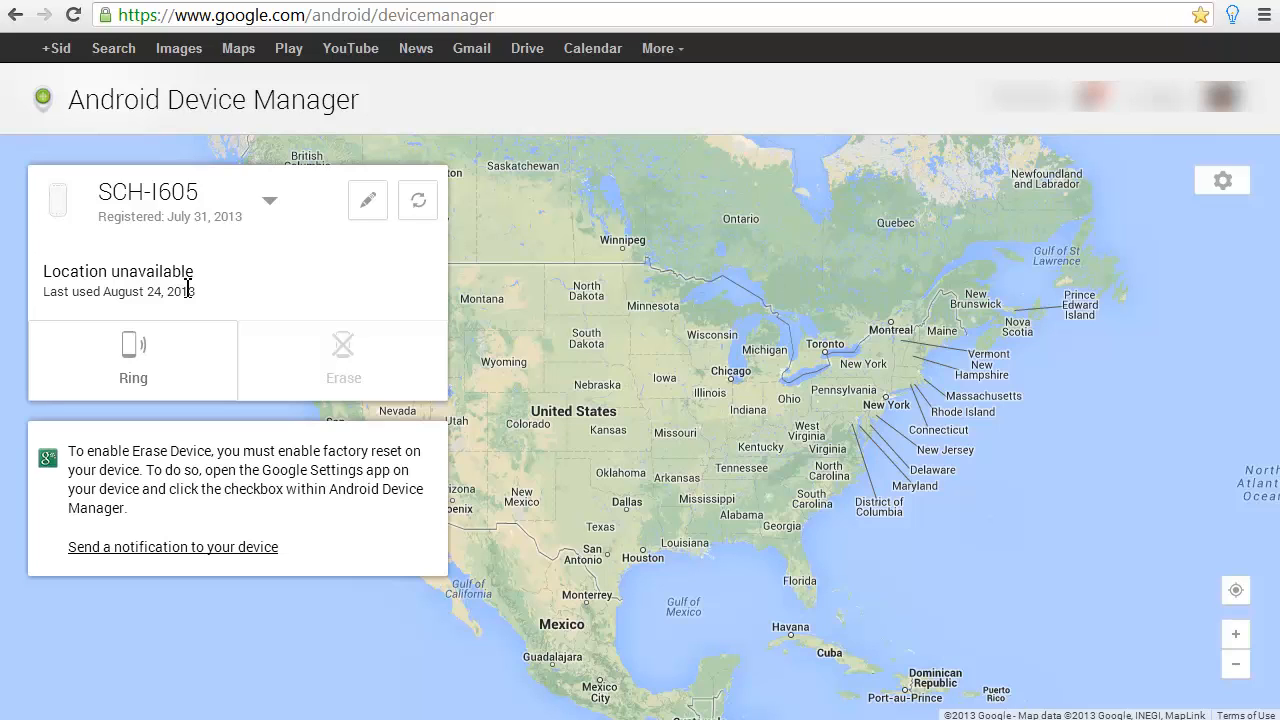
mouse_move(25, 490)
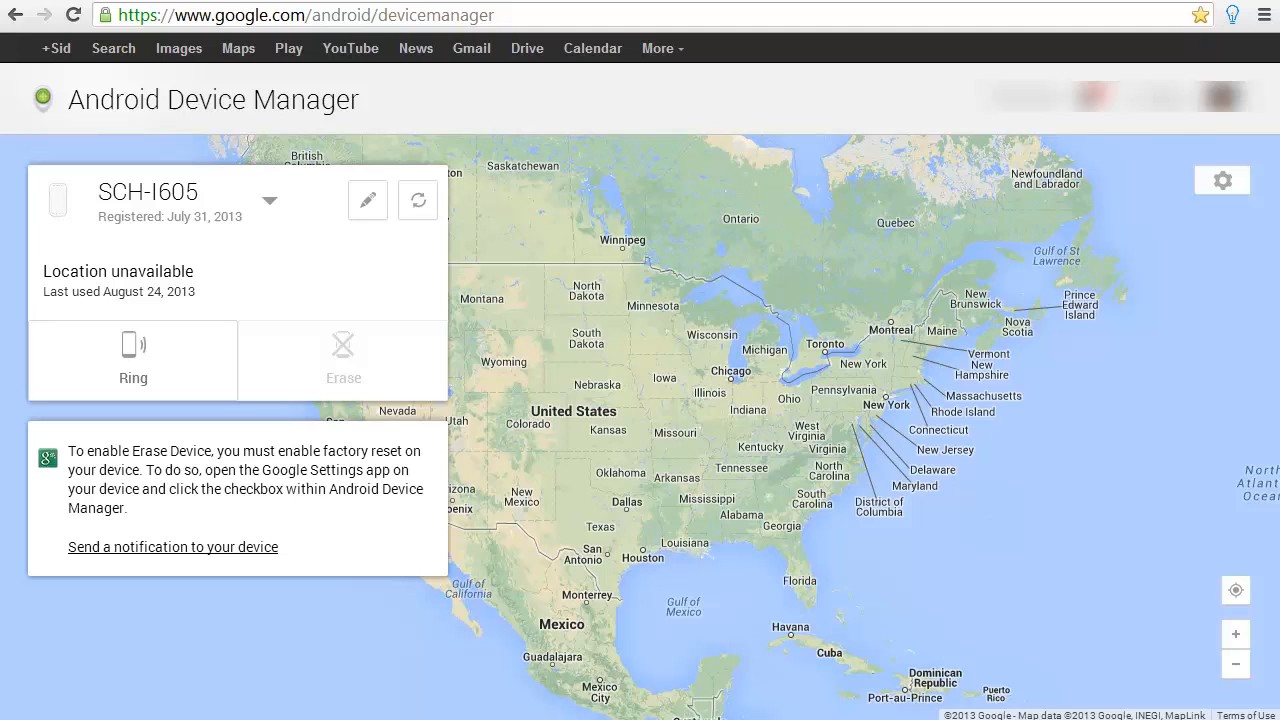
Ring the SCH-I605 at full volume for five minutes and confirm the dialog.
click(133, 360)
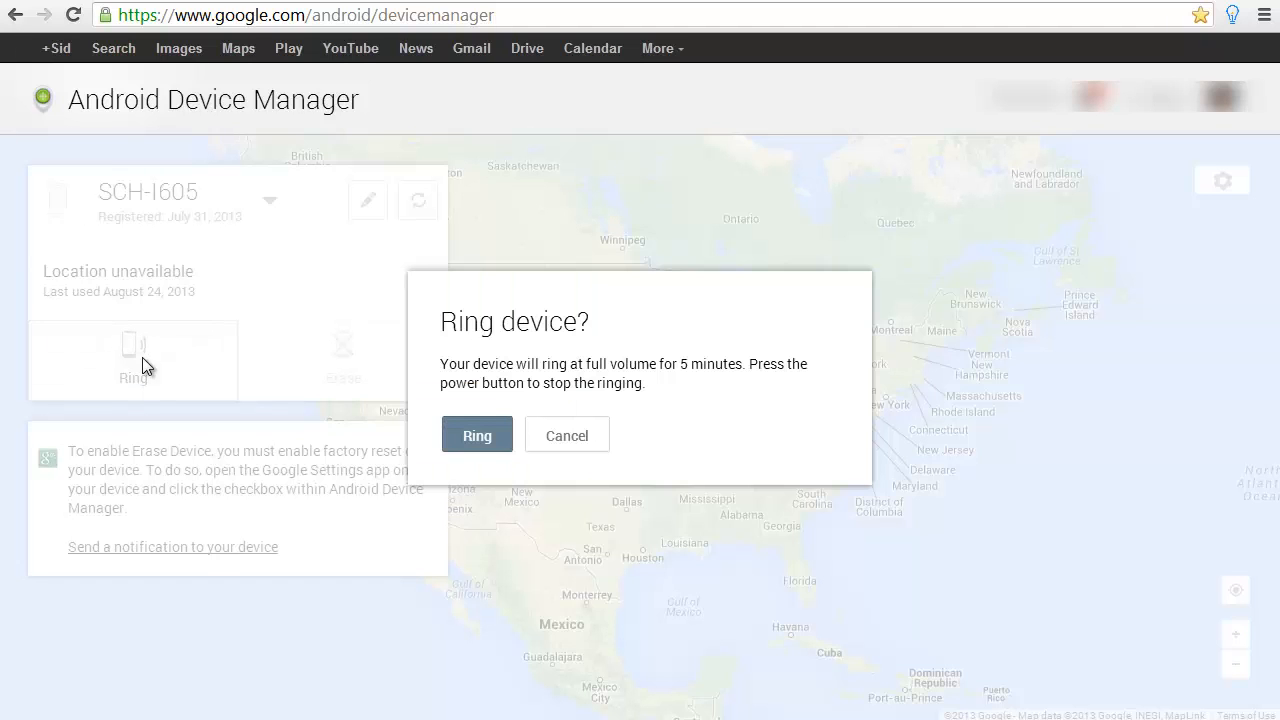
click(567, 435)
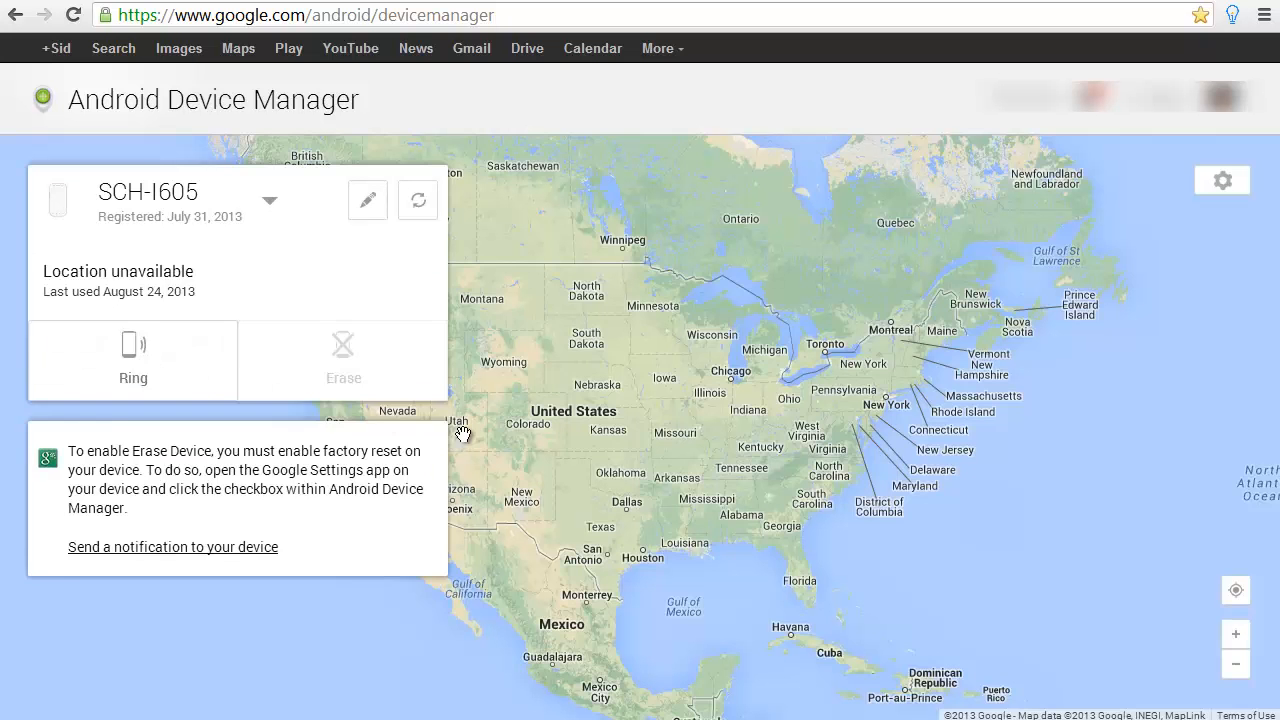
click(133, 360)
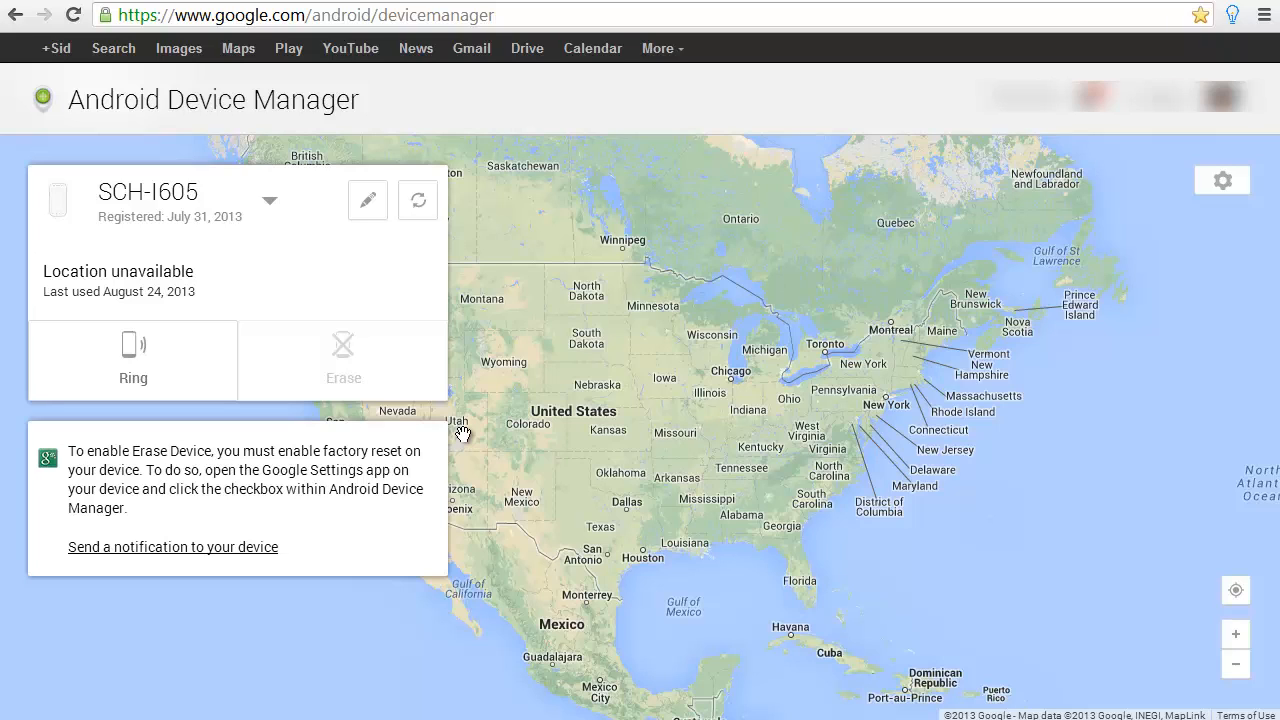
mouse_move(463, 435)
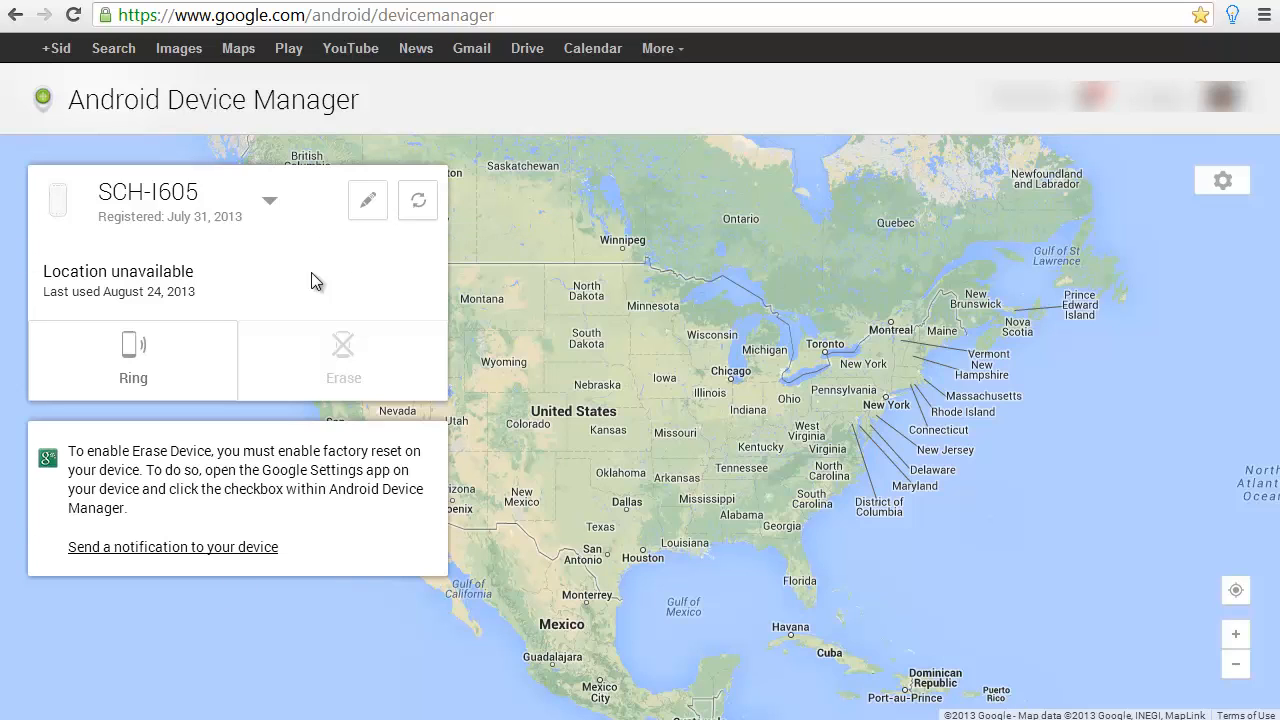
mouse_move(60, 289)
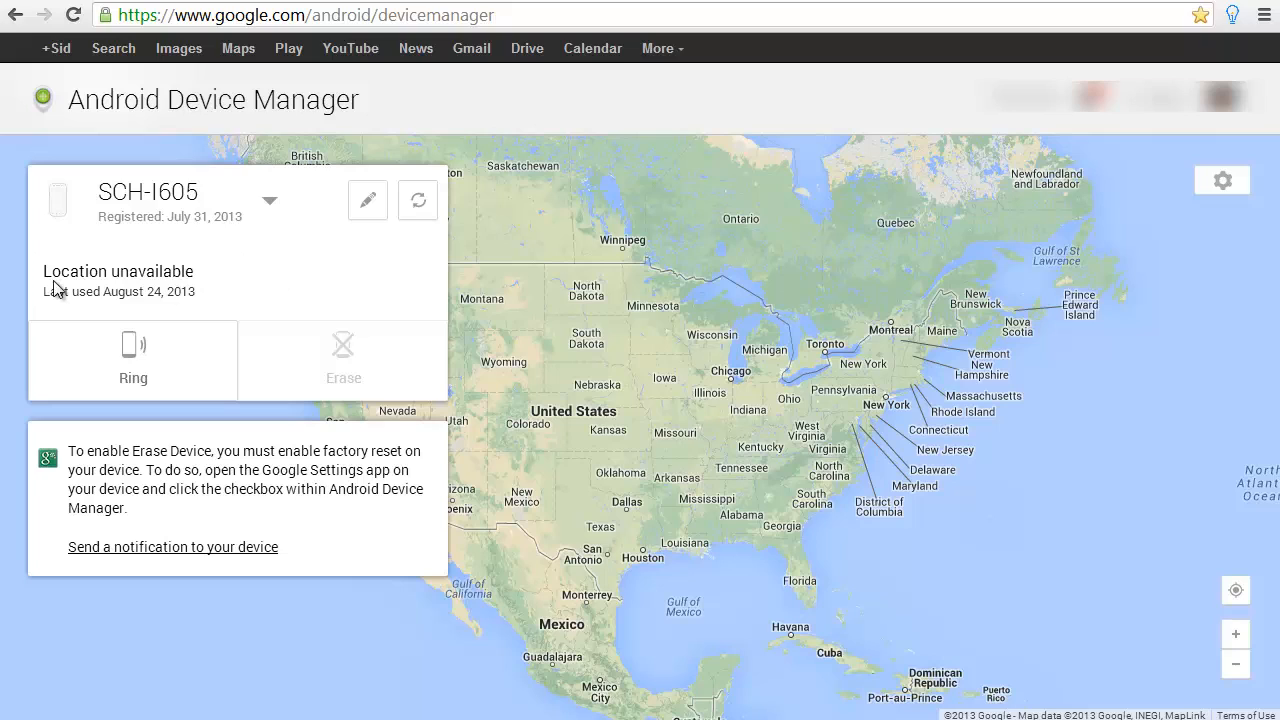
mouse_move(55, 280)
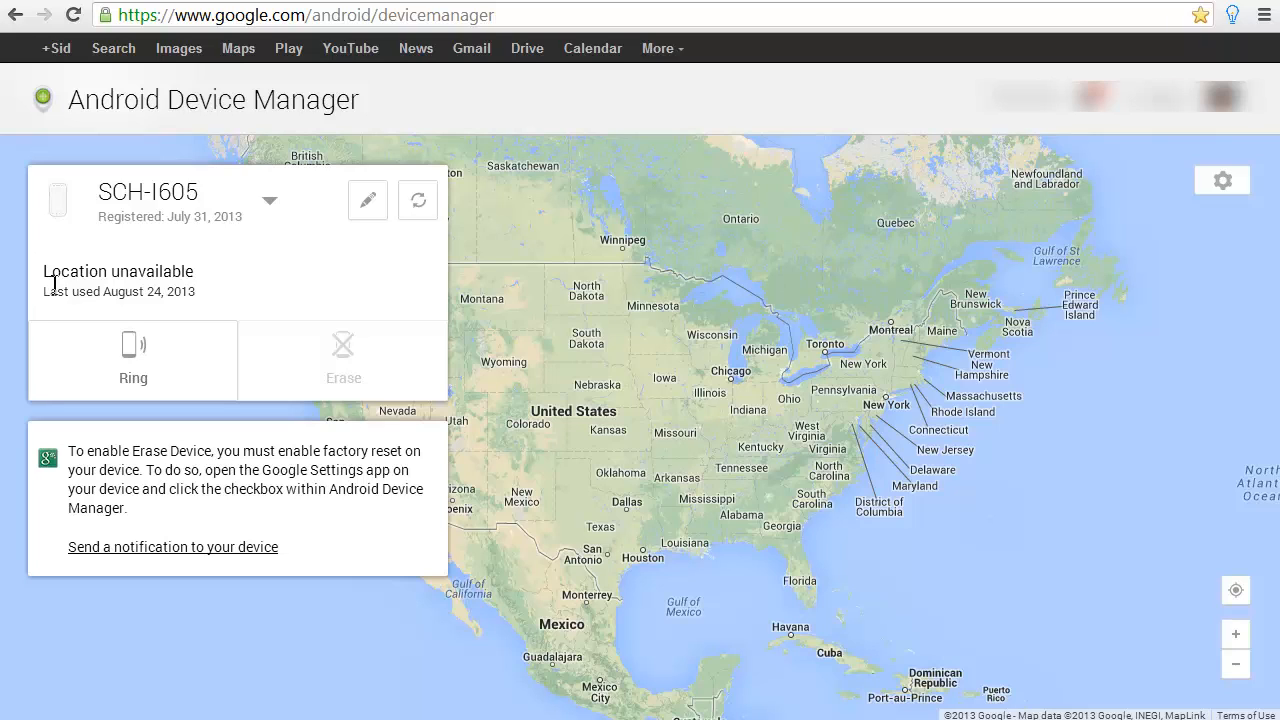
mouse_move(294, 225)
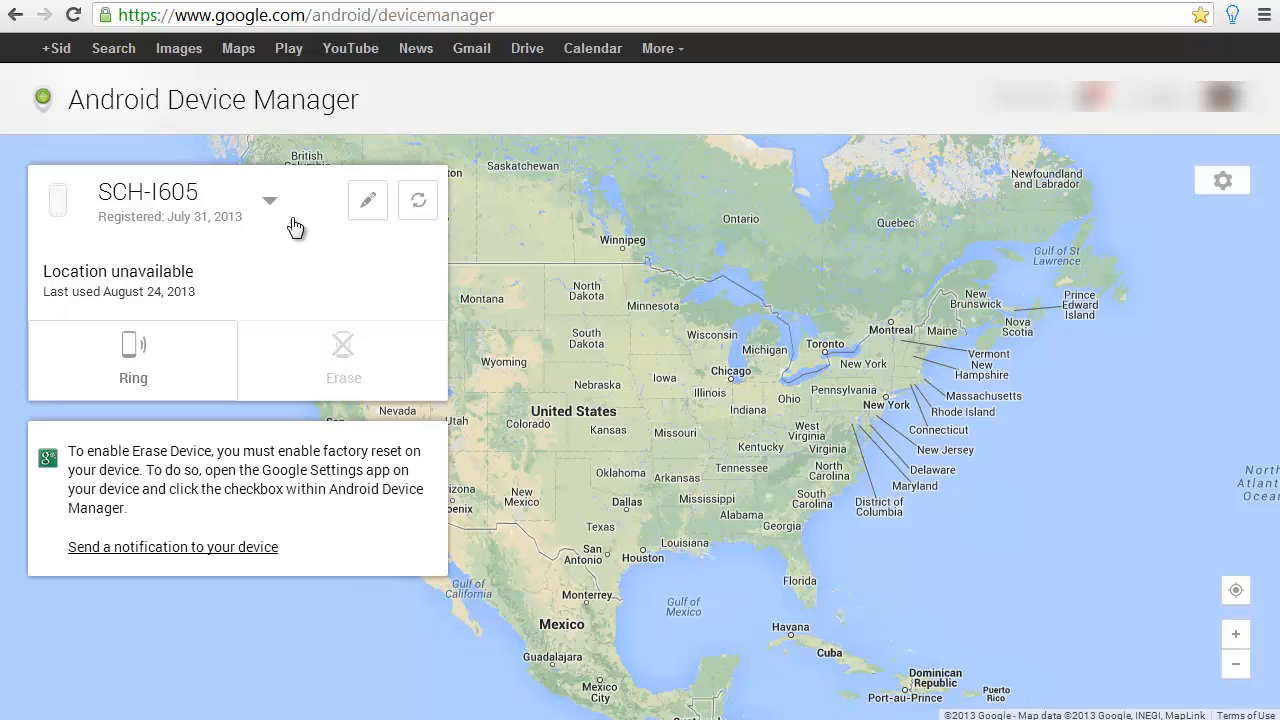
mouse_move(418, 200)
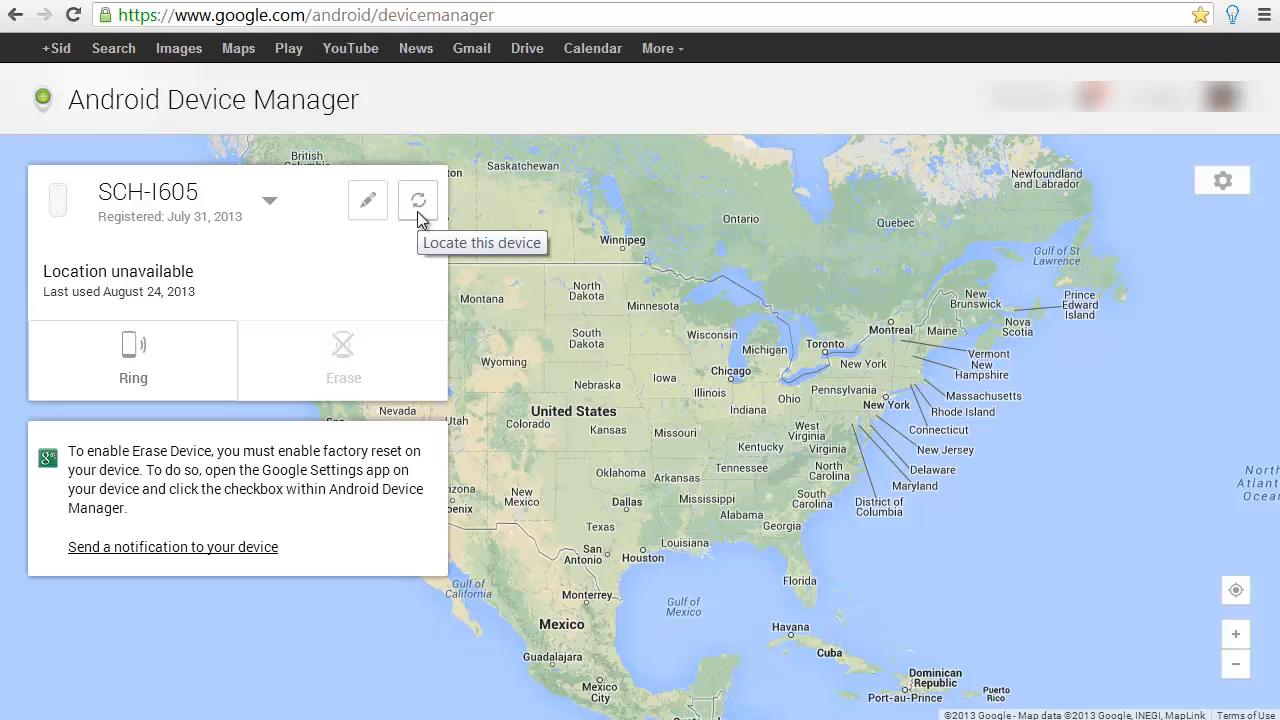
Refresh the SCH-I605's location repeatedly until the map pins it within 22 meters.
click(418, 200)
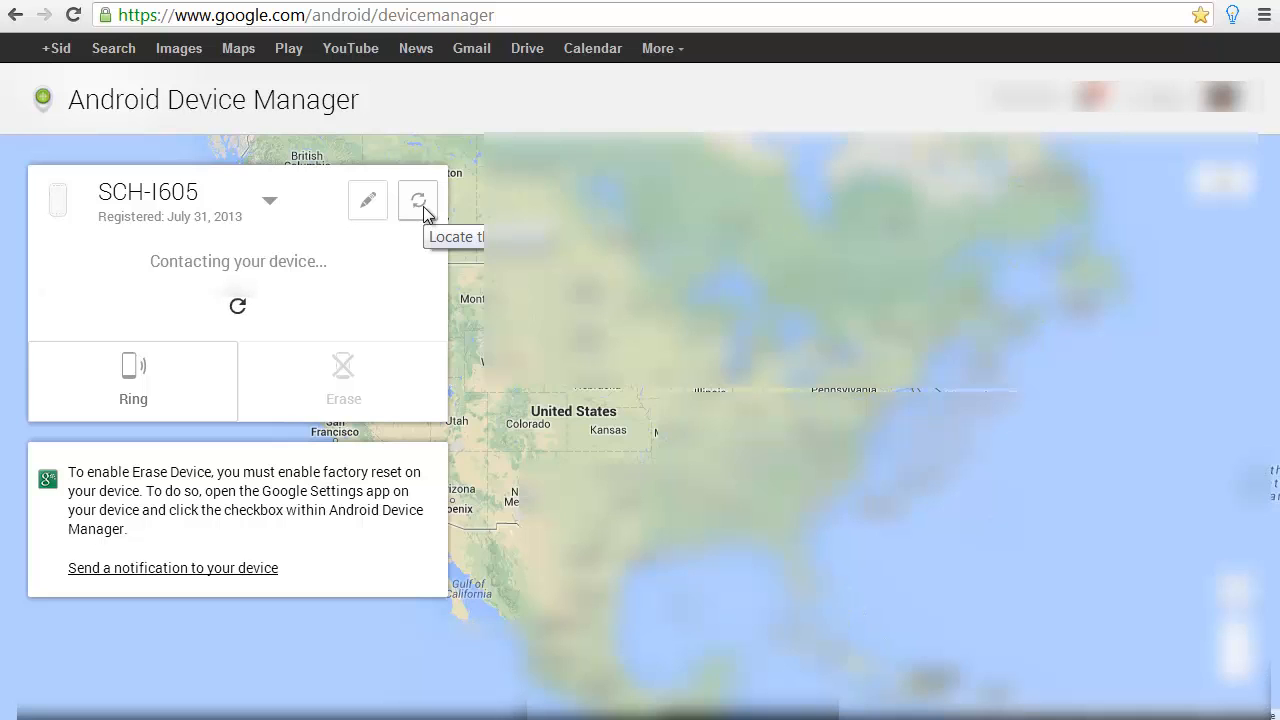
click(418, 200)
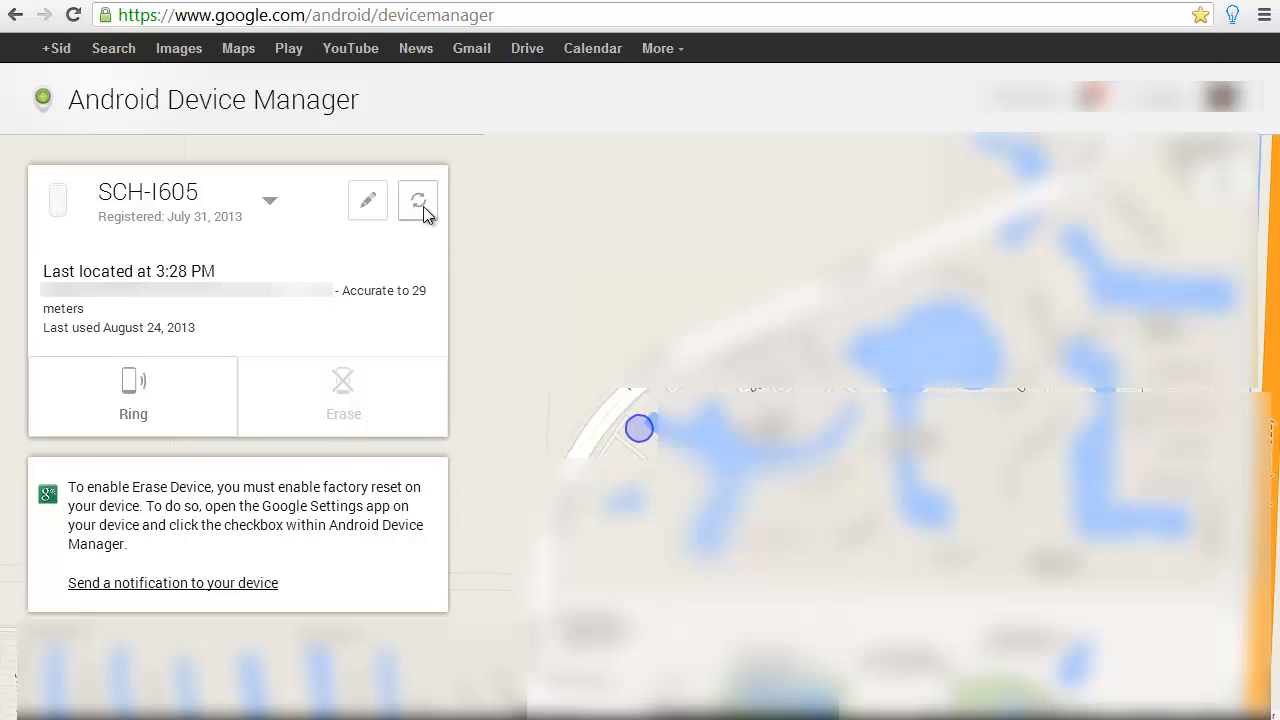
click(418, 200)
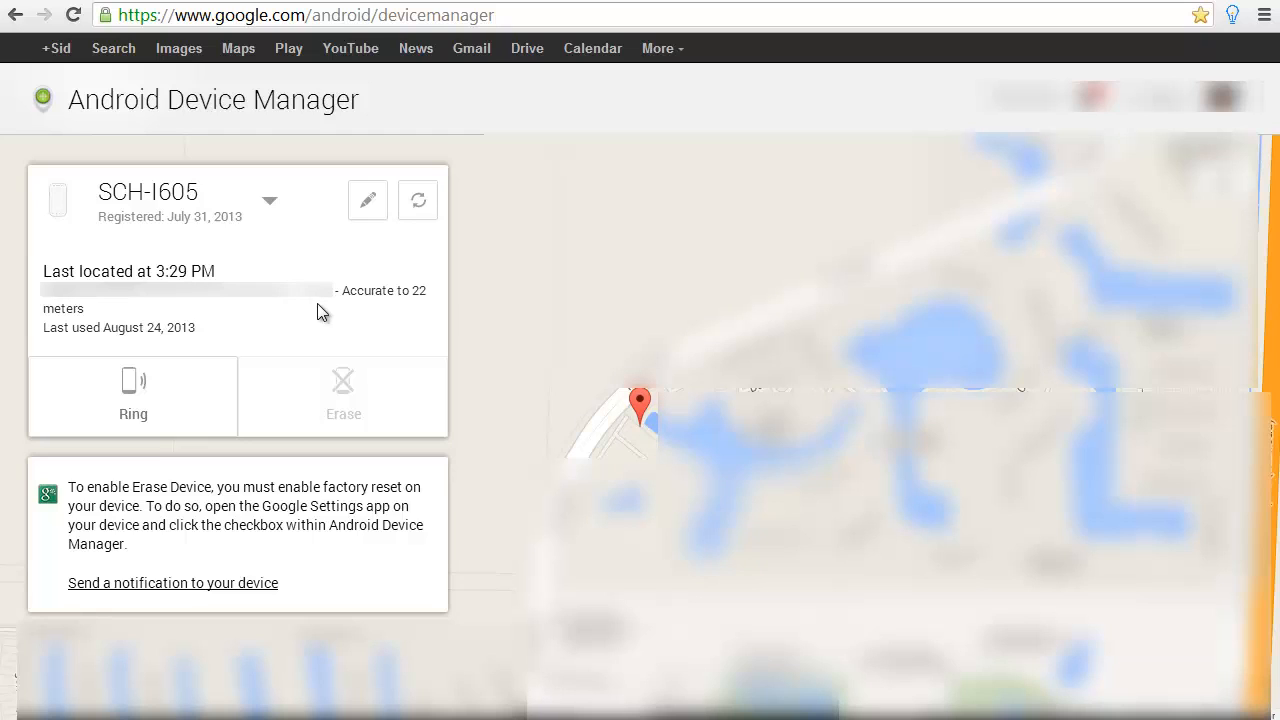
mouse_move(260, 308)
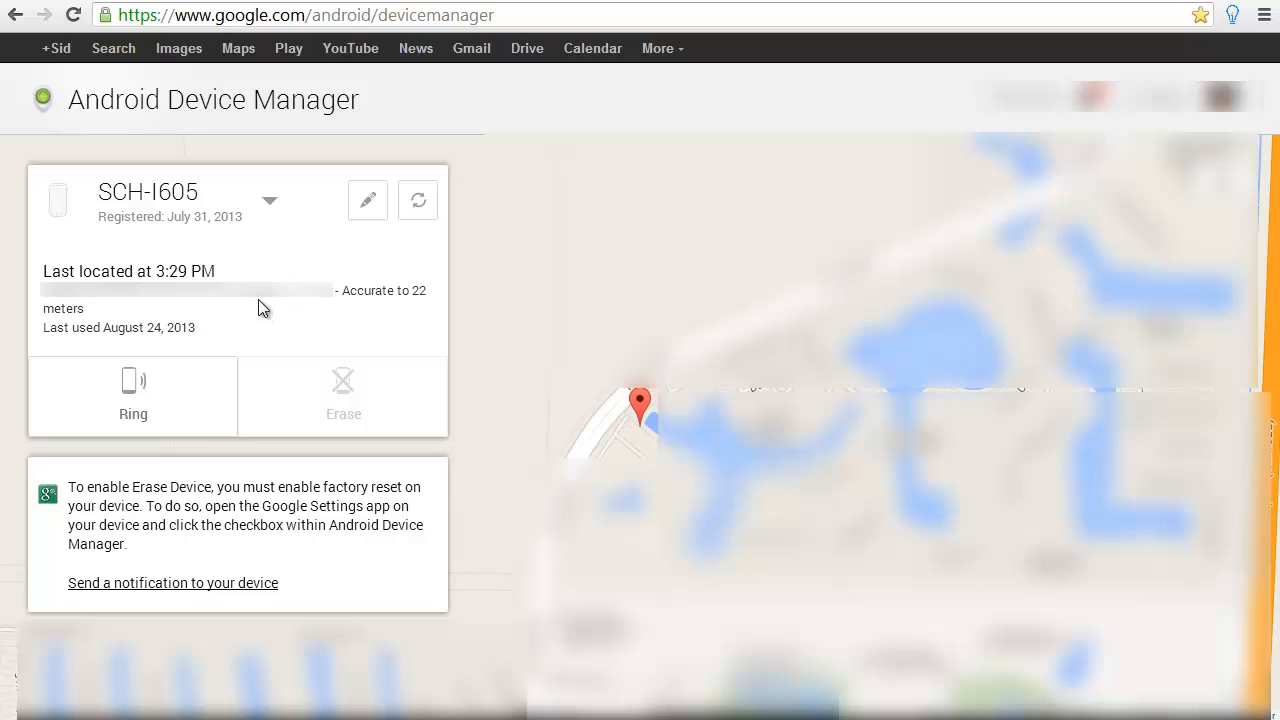
mouse_move(248, 38)
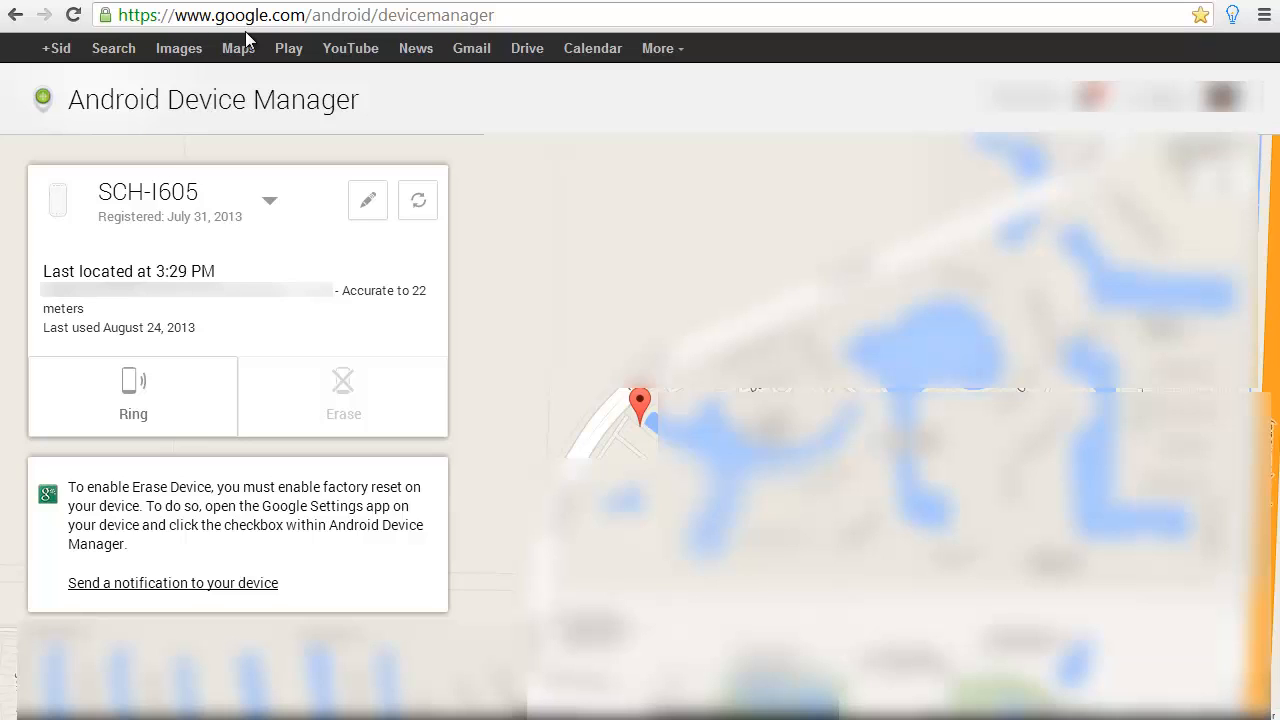